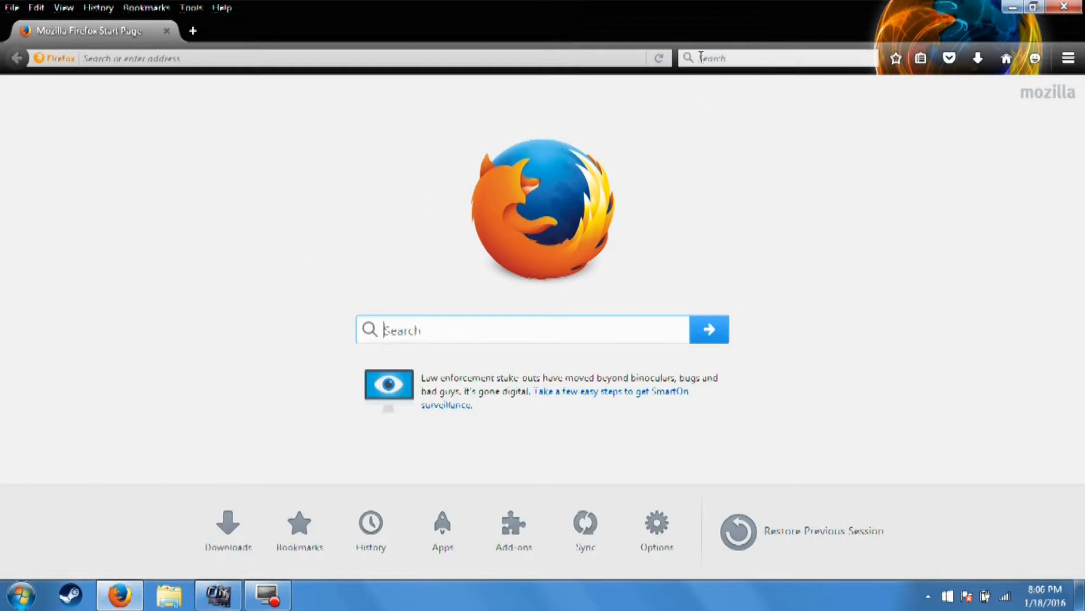
- Search Firefox for 'Deviant Art Muro' using the matching suggestion
text(Deviant Art)
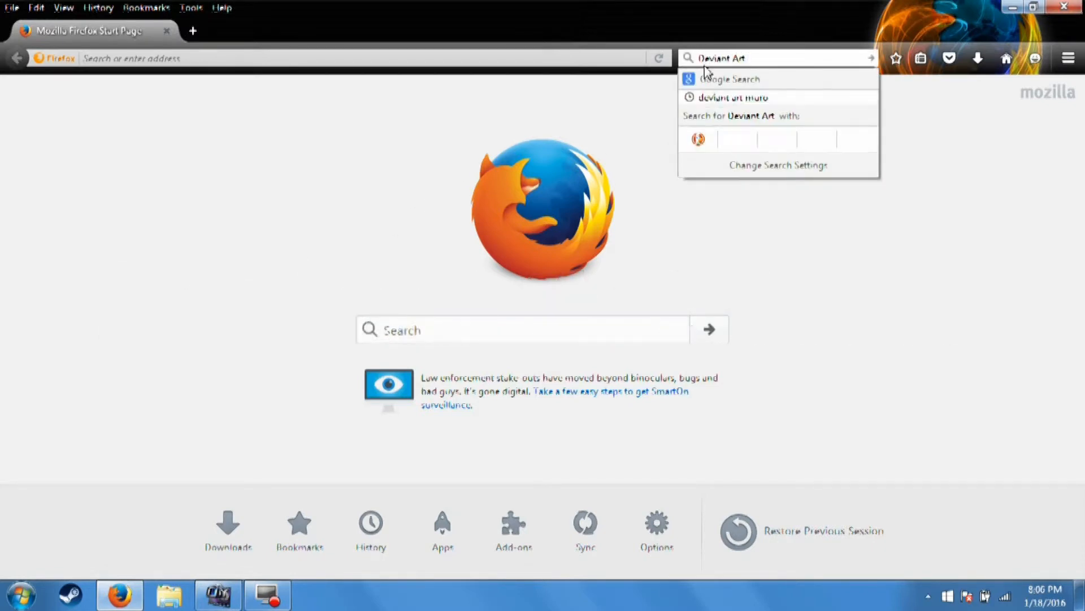
click(733, 97)
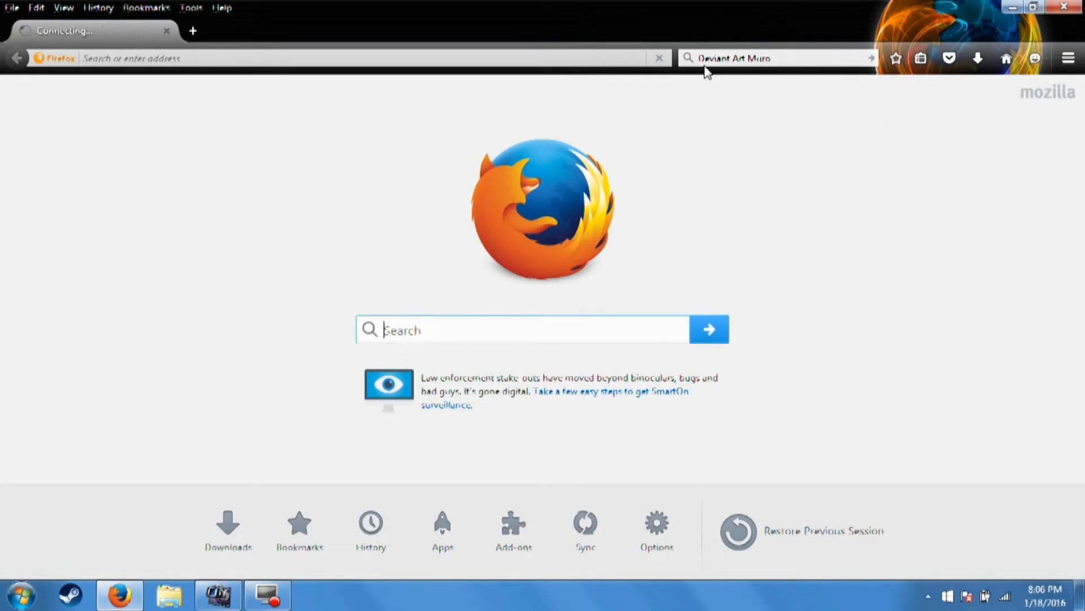
mouse_move(776, 135)
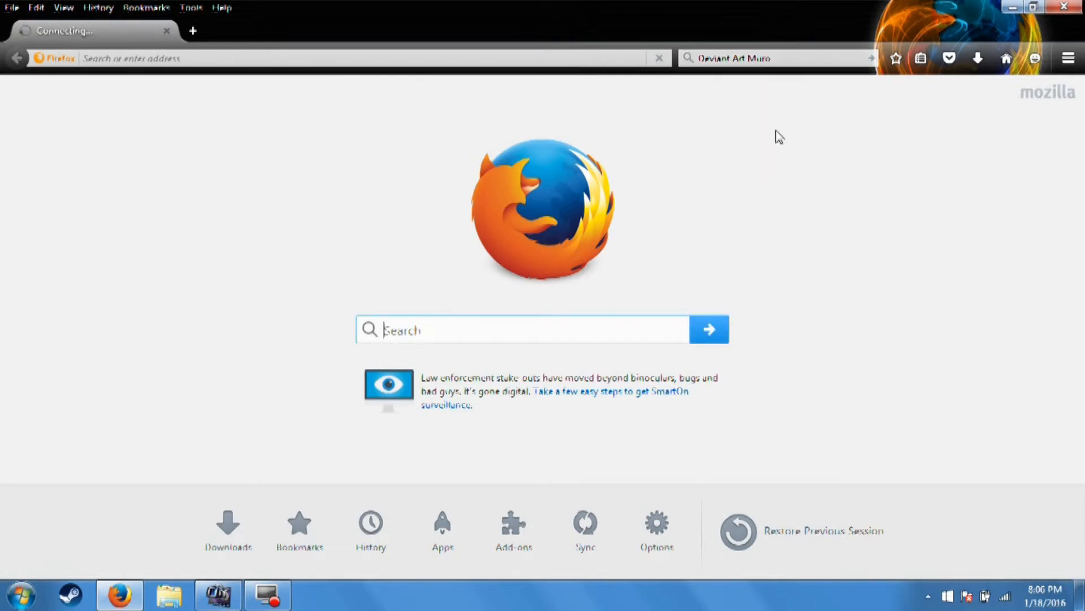
mouse_move(441, 270)
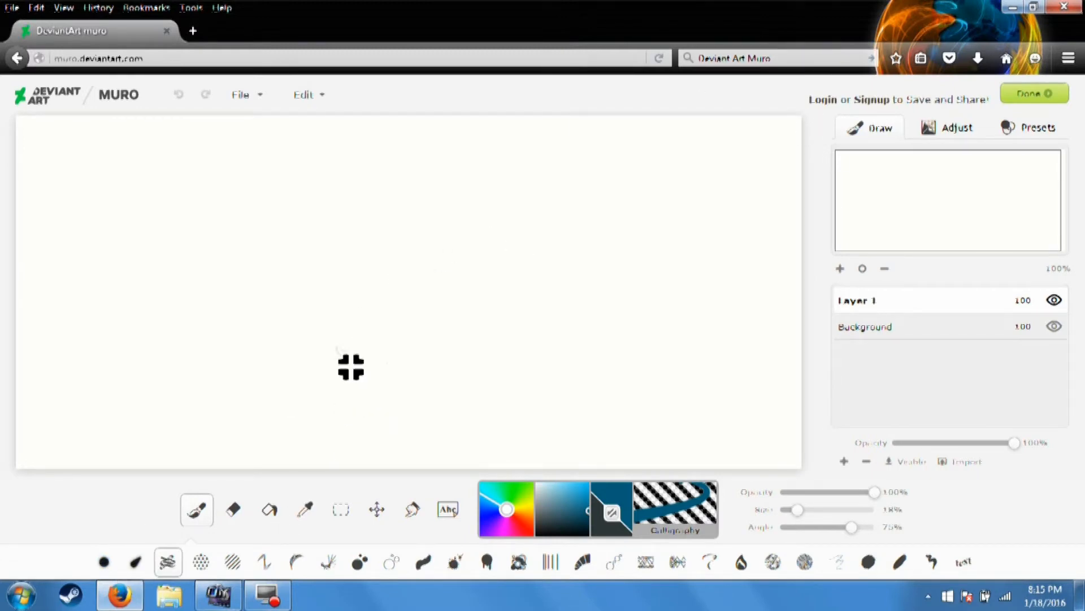
mouse_move(133, 295)
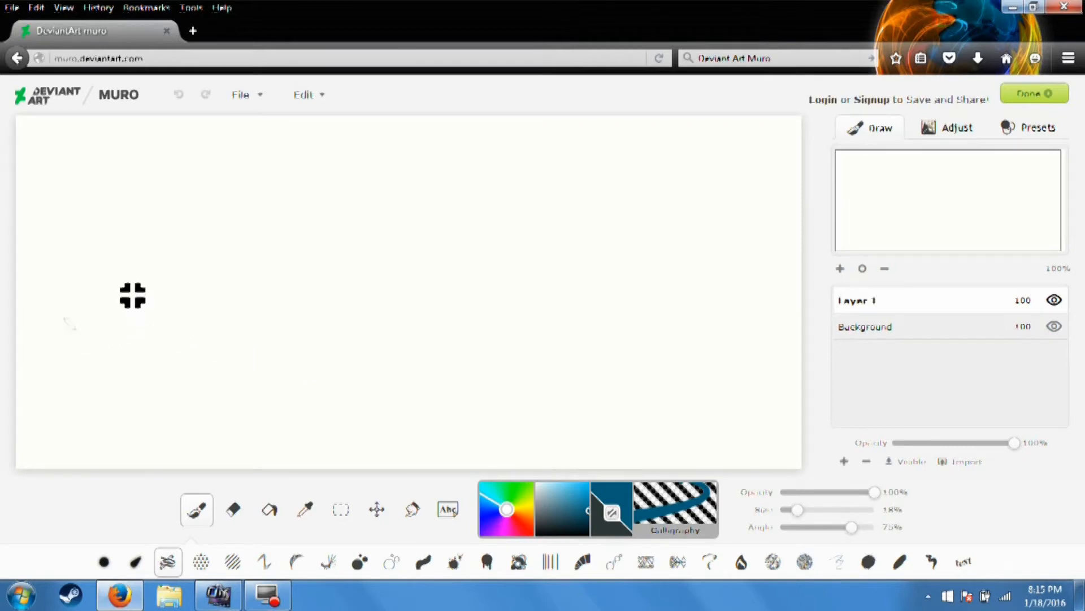
mouse_move(449, 192)
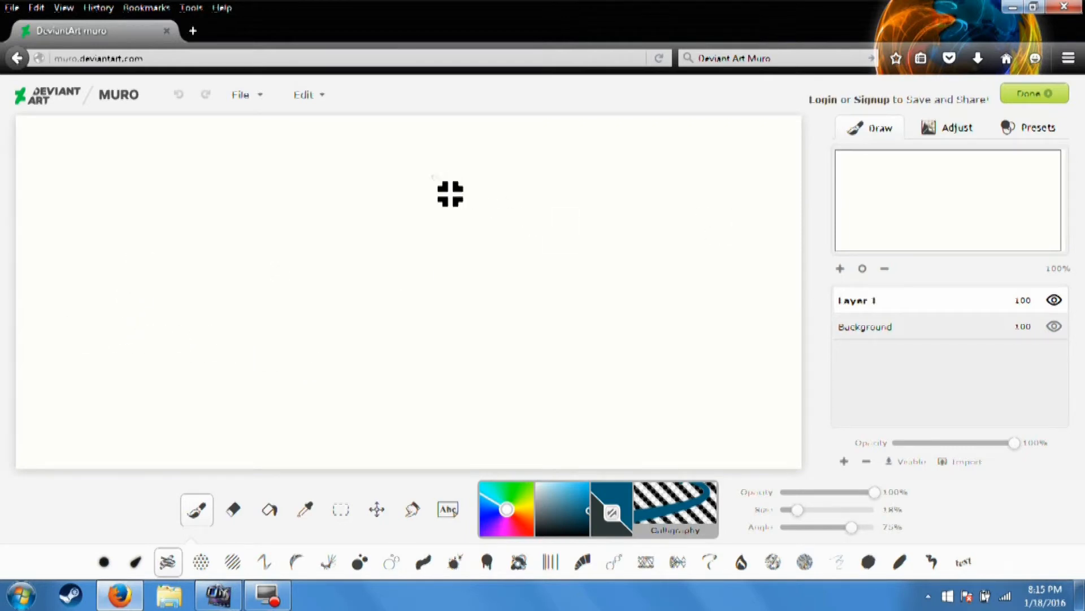
mouse_move(442, 228)
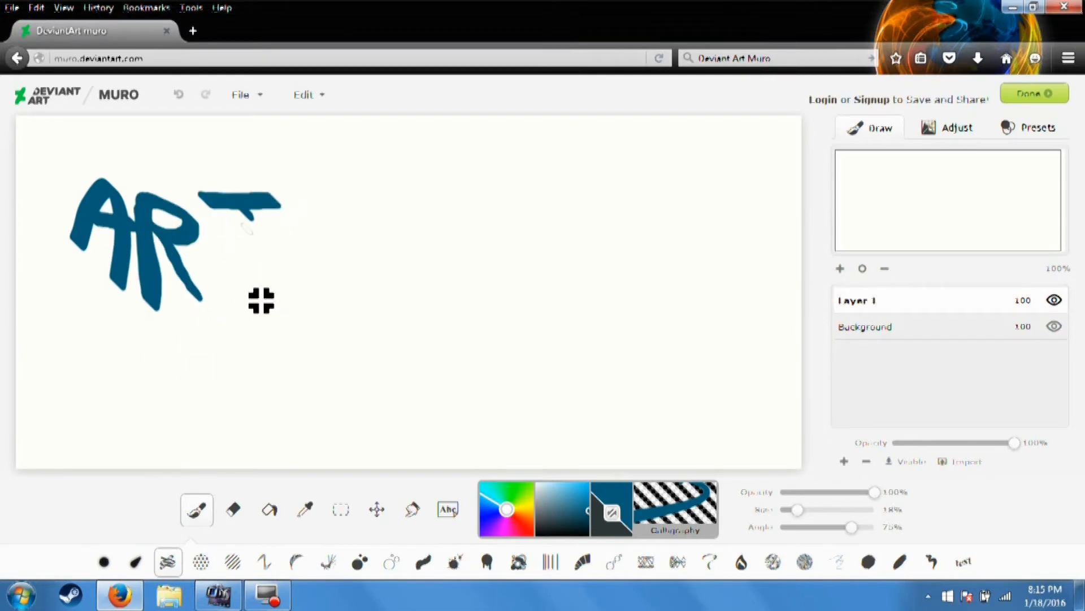
drag(246, 200, 262, 298)
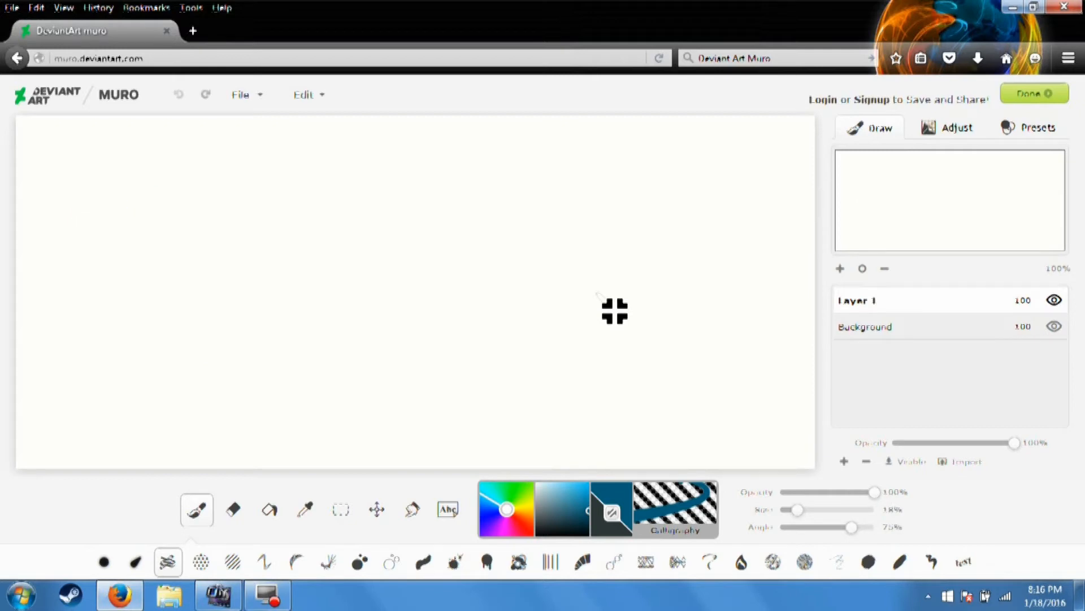
mouse_move(310, 306)
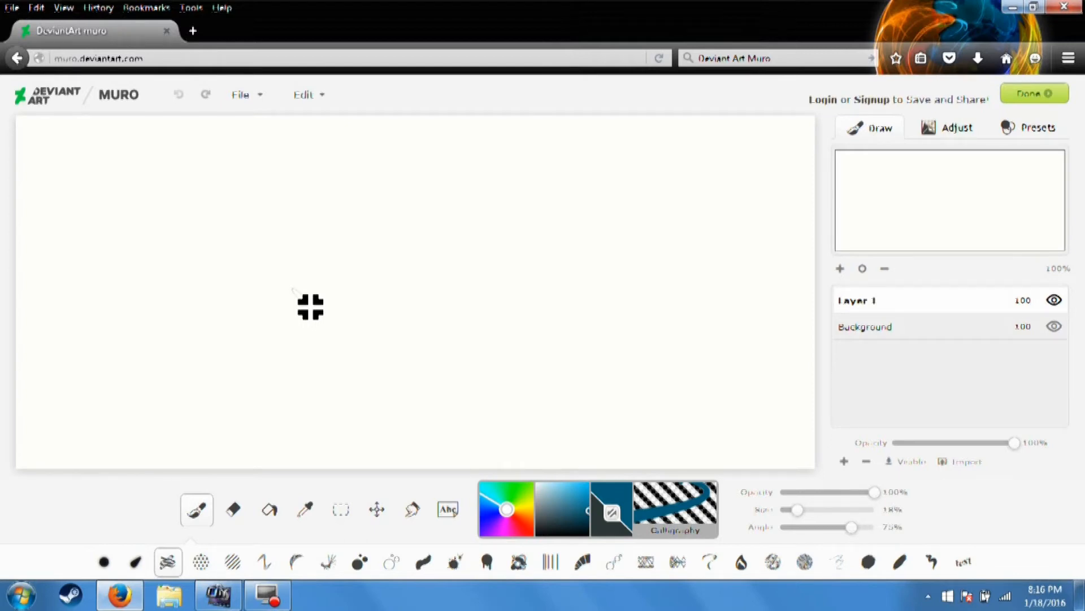
mouse_move(271, 561)
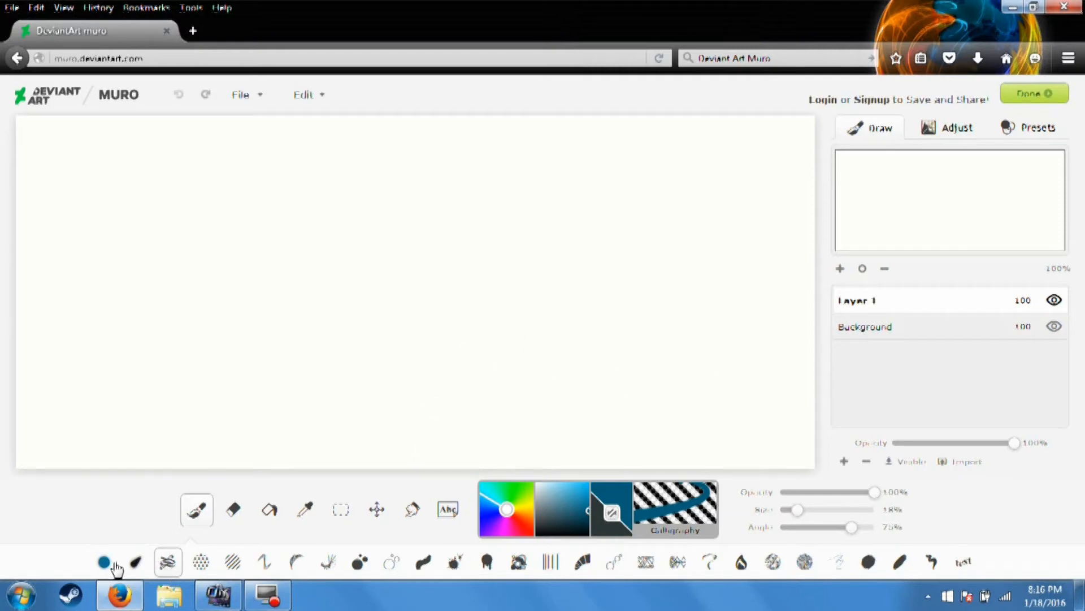
- Paint a dotted halftone patch at top left and a soft vertical stroke beside it
click(202, 561)
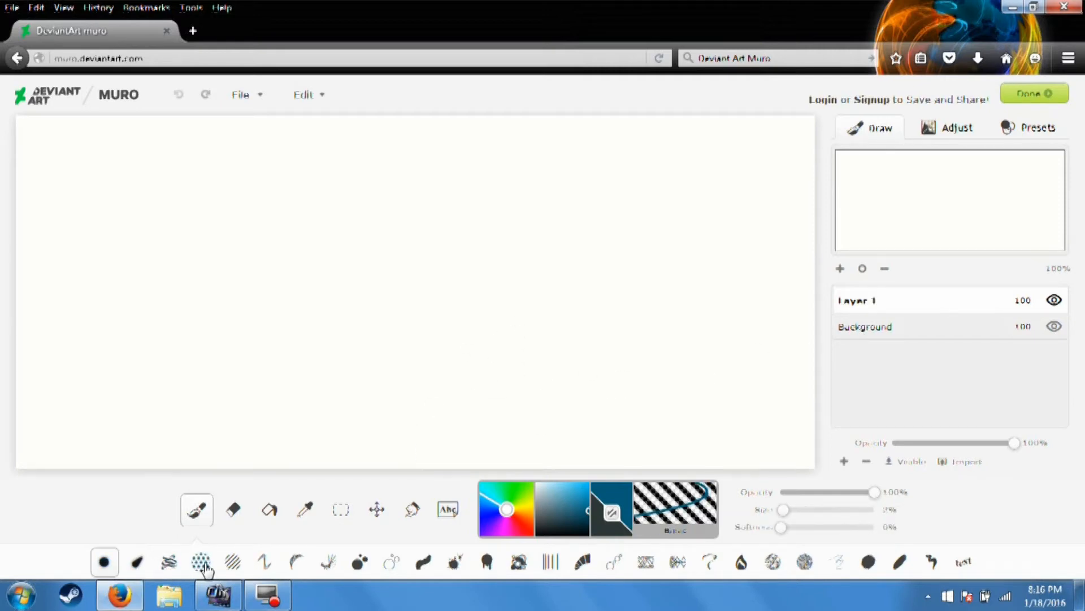
drag(72, 259, 152, 183)
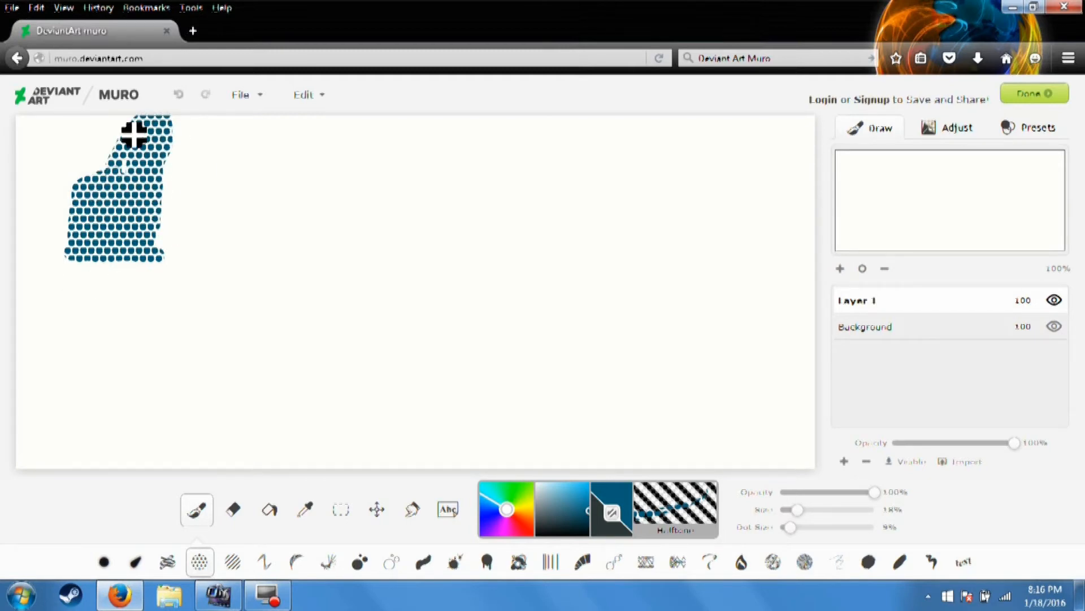
click(135, 562)
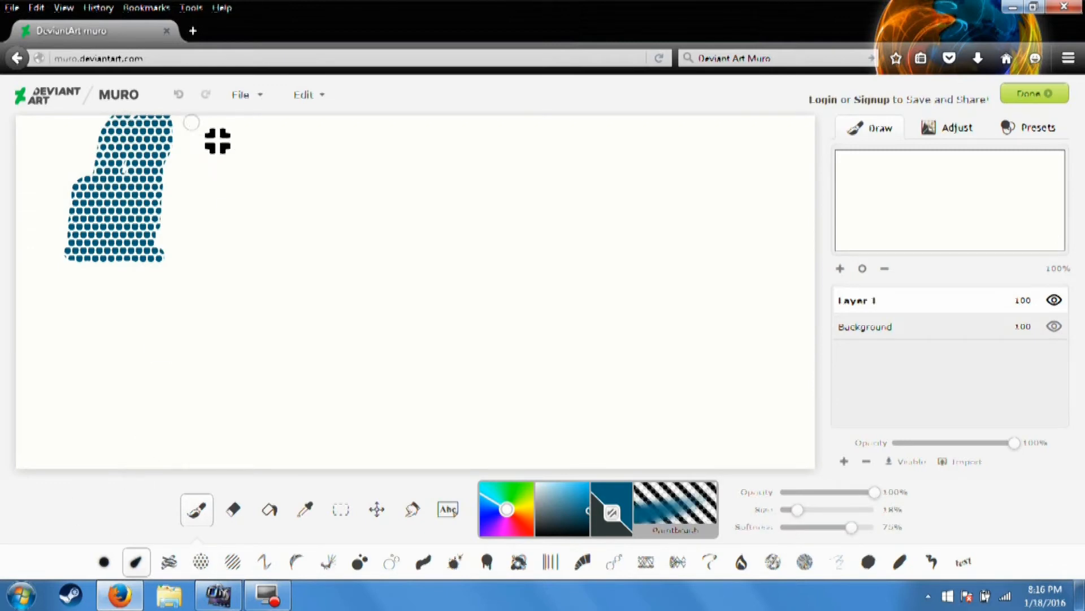
drag(211, 124, 210, 250)
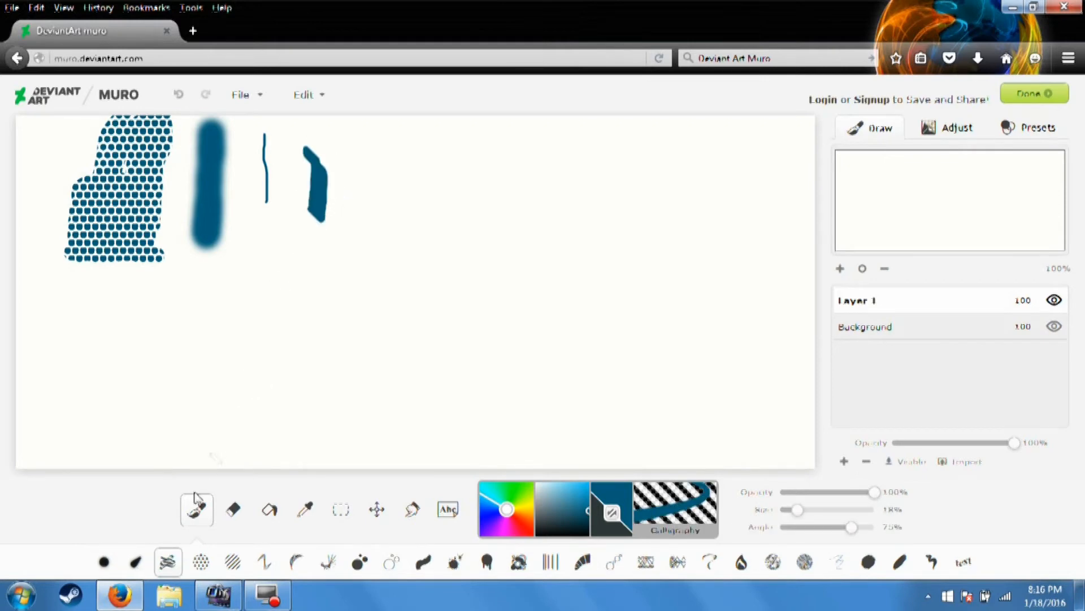
- Cycle through the stripe, Sketch, Nightmare, hollow-circle and splatter brushes to the dripping brush
click(231, 562)
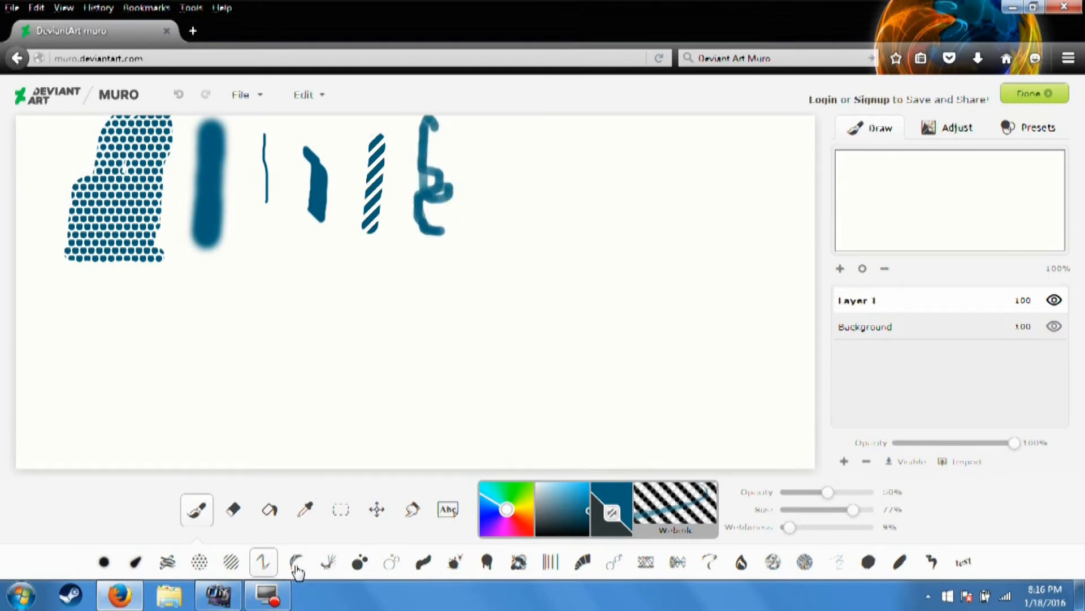
click(295, 563)
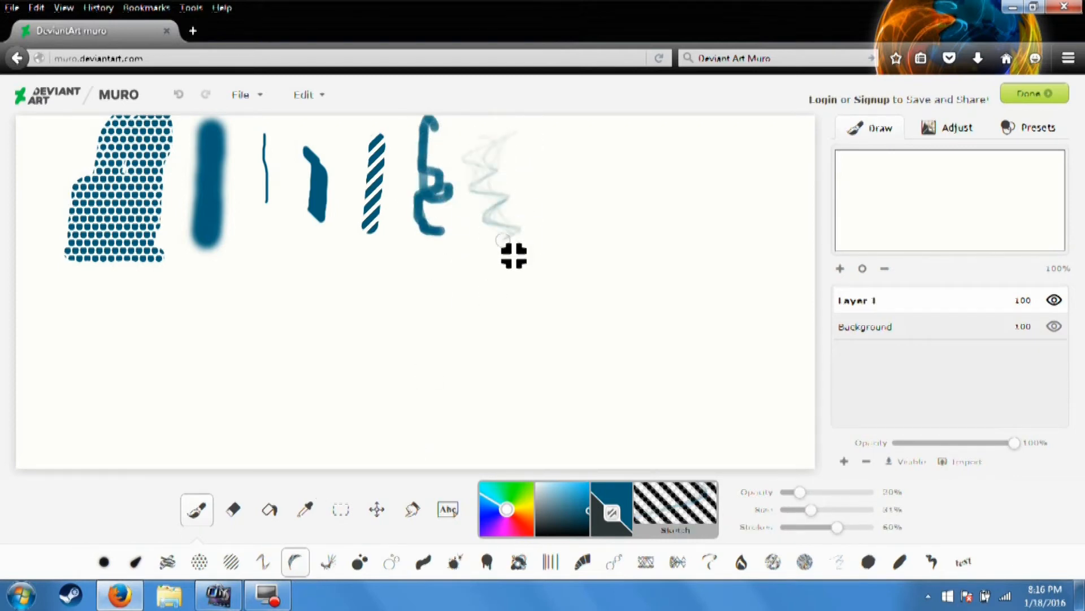
click(327, 562)
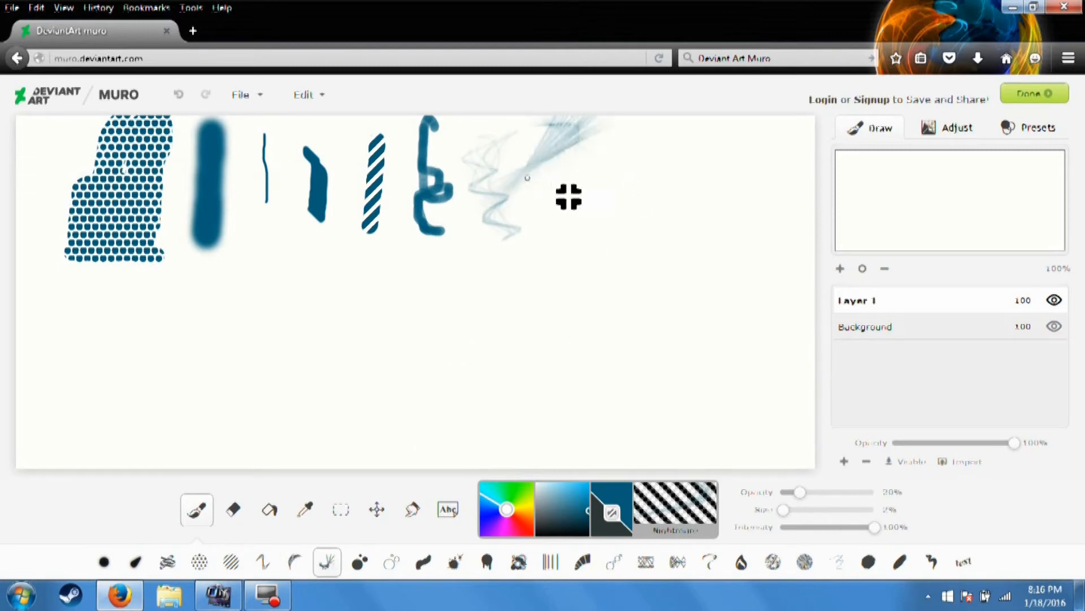
click(357, 562)
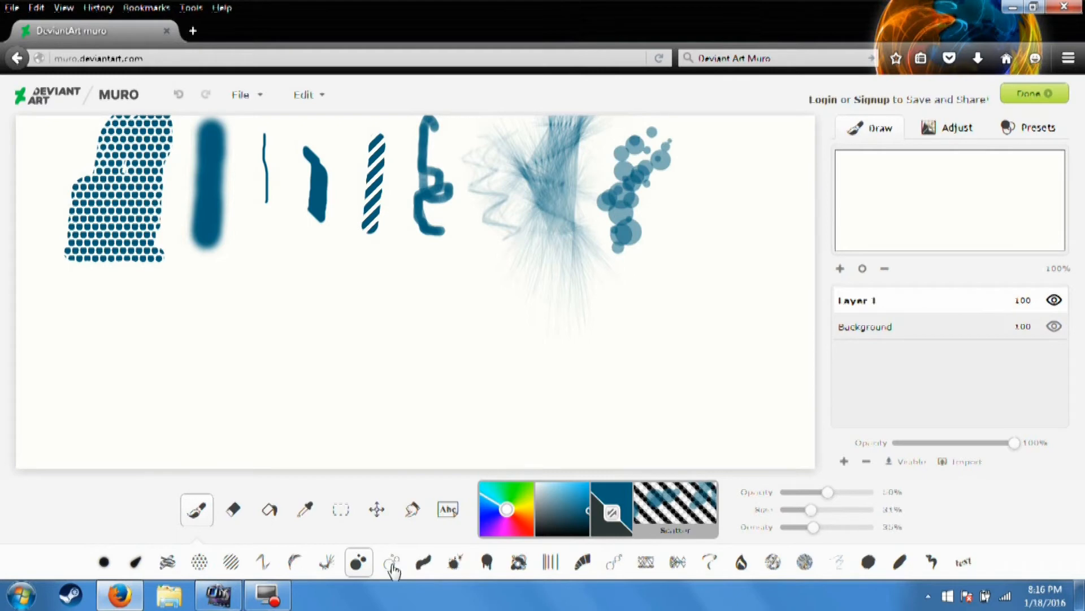
click(392, 562)
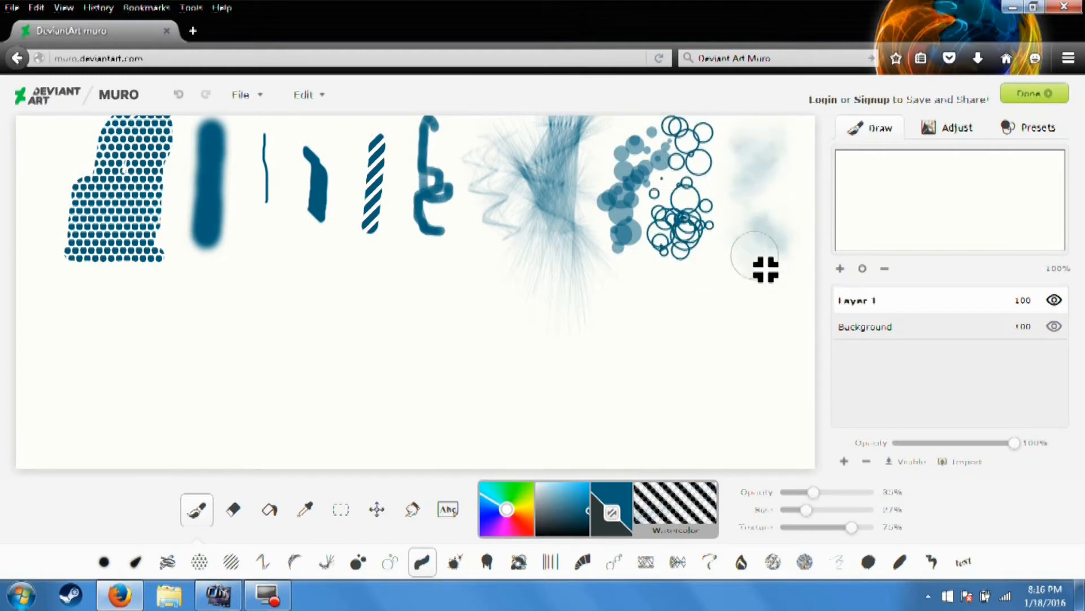
click(453, 562)
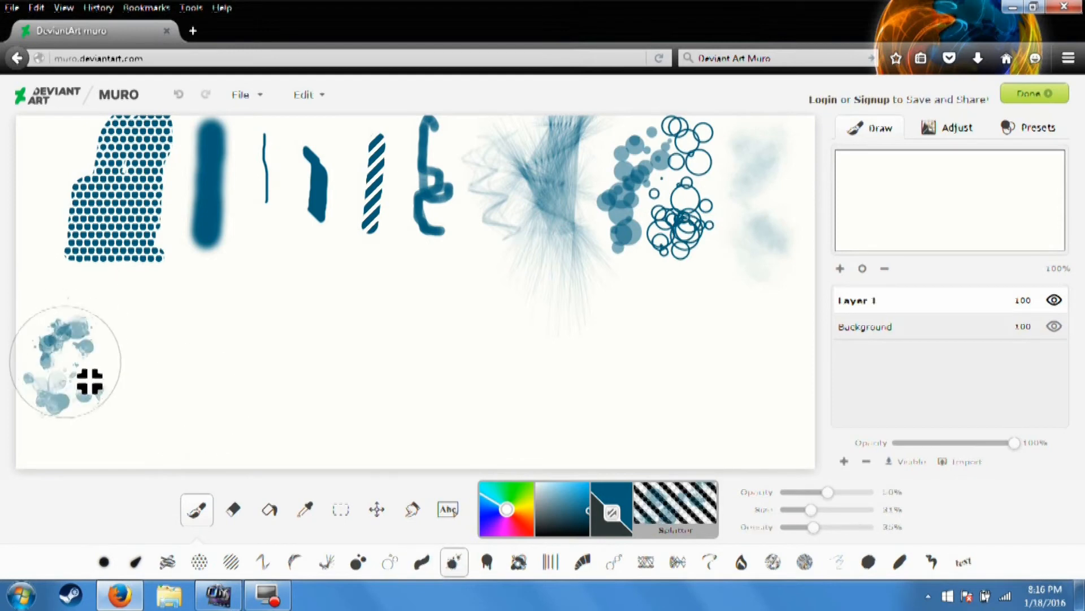
click(486, 562)
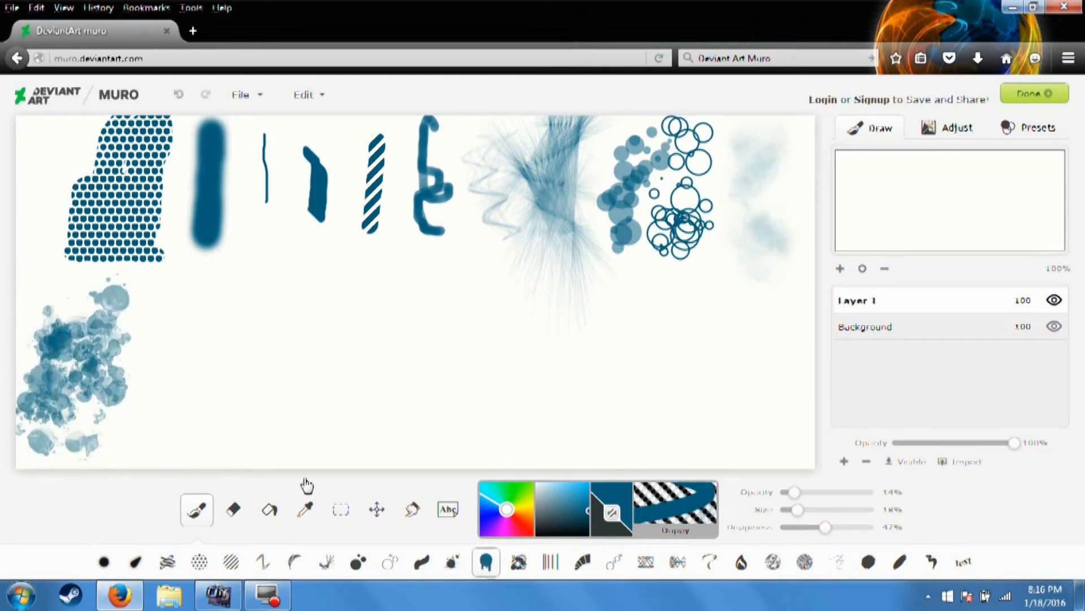
- Paint dripping blue blobs below the samples, then try the bubbly cloud and hatch brushes
drag(166, 298, 207, 340)
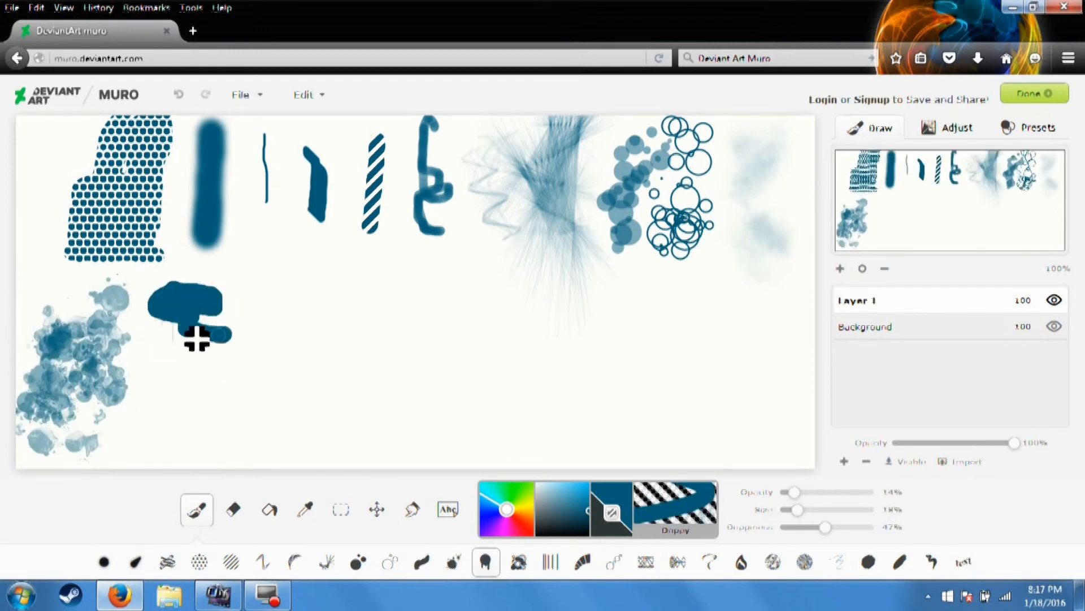
drag(194, 339, 188, 395)
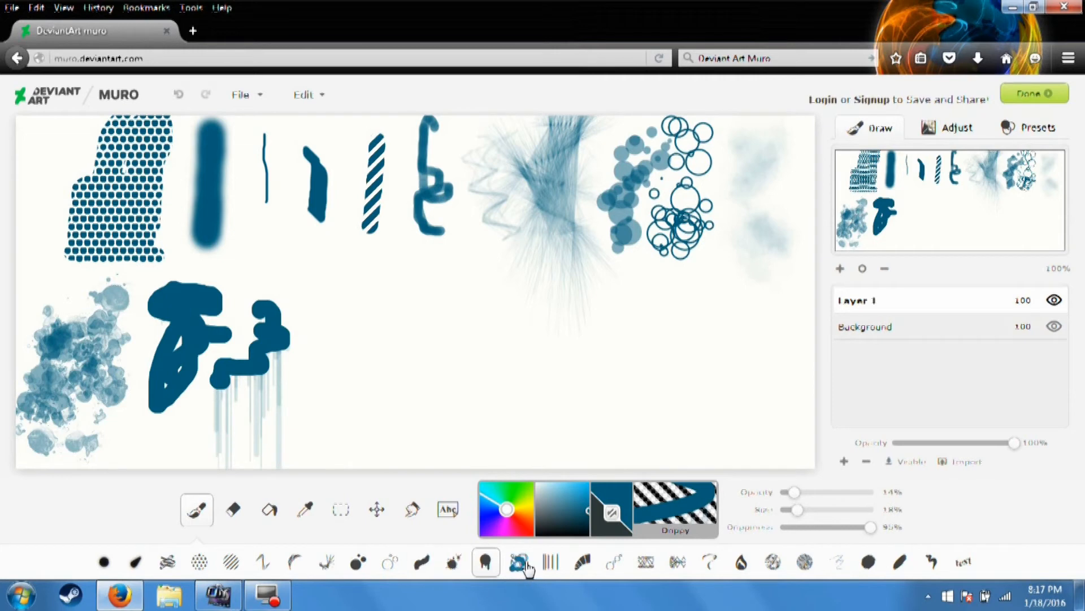
click(517, 562)
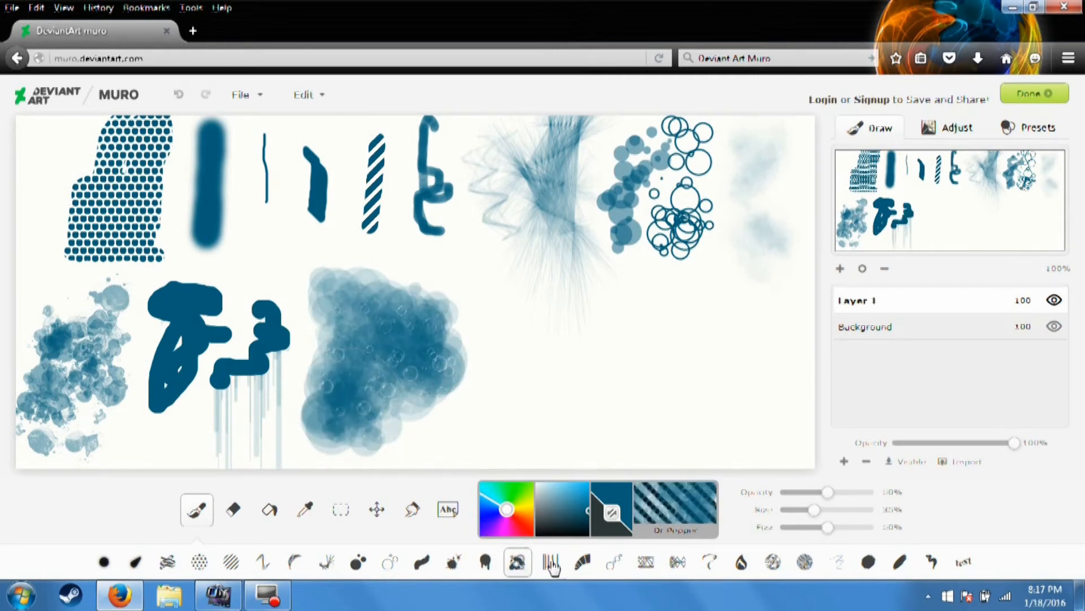
click(549, 562)
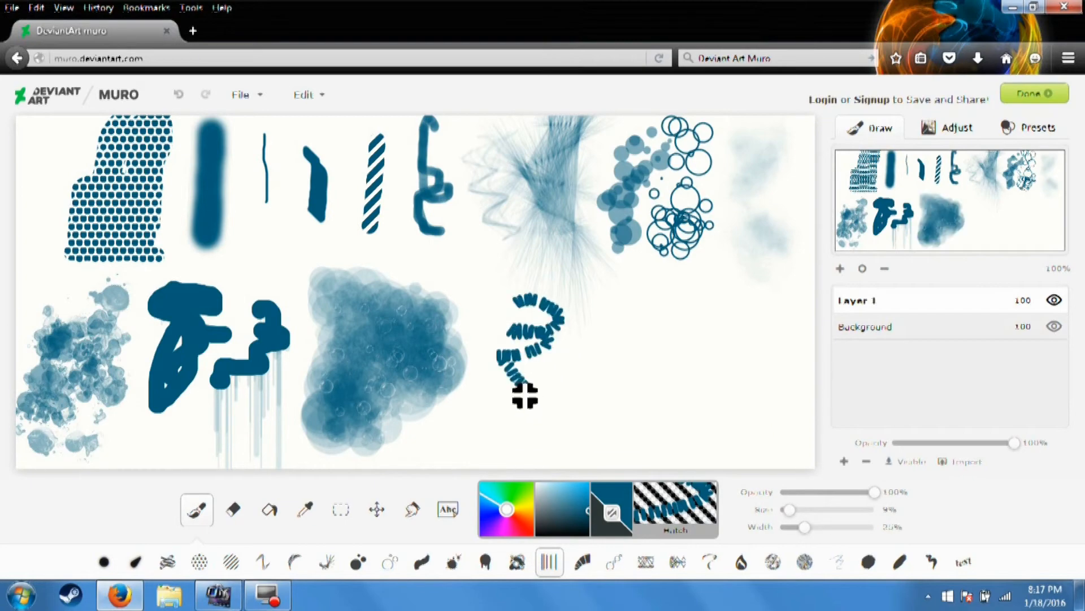
click(582, 562)
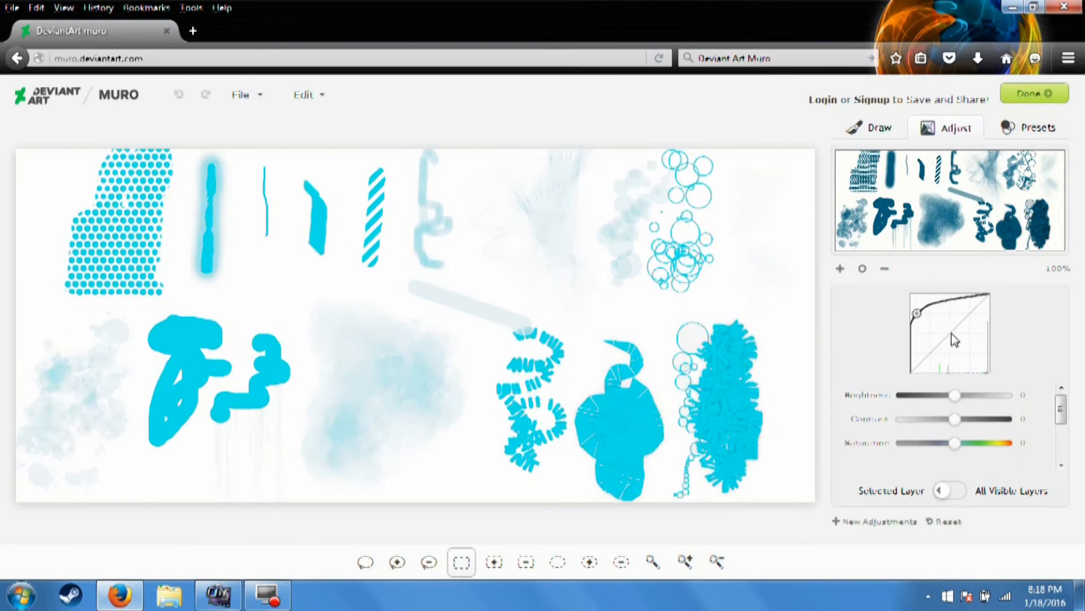
- Drag two Curves points to darken the strokes to teal on cream
drag(955, 332, 980, 365)
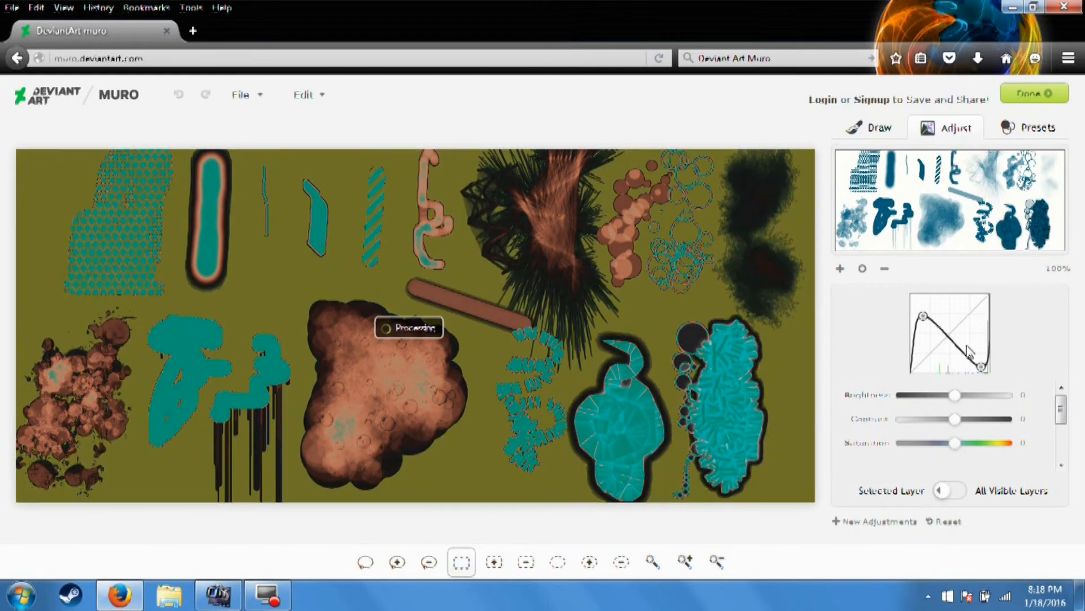
drag(973, 356, 947, 356)
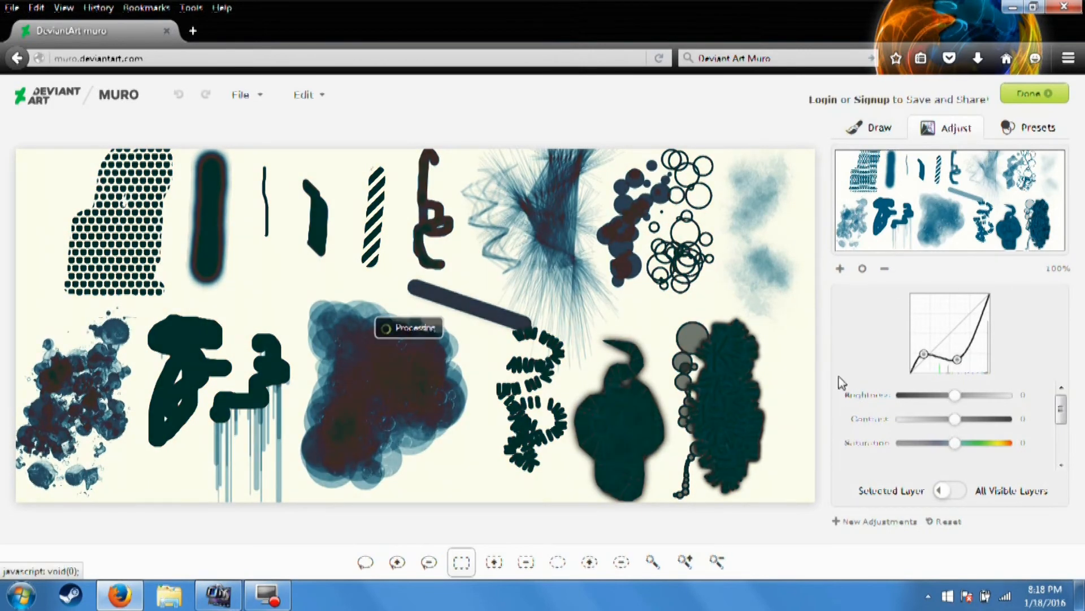
- Enlarge the brush, paint blue over the entire canvas, and dab red near the top left
click(869, 127)
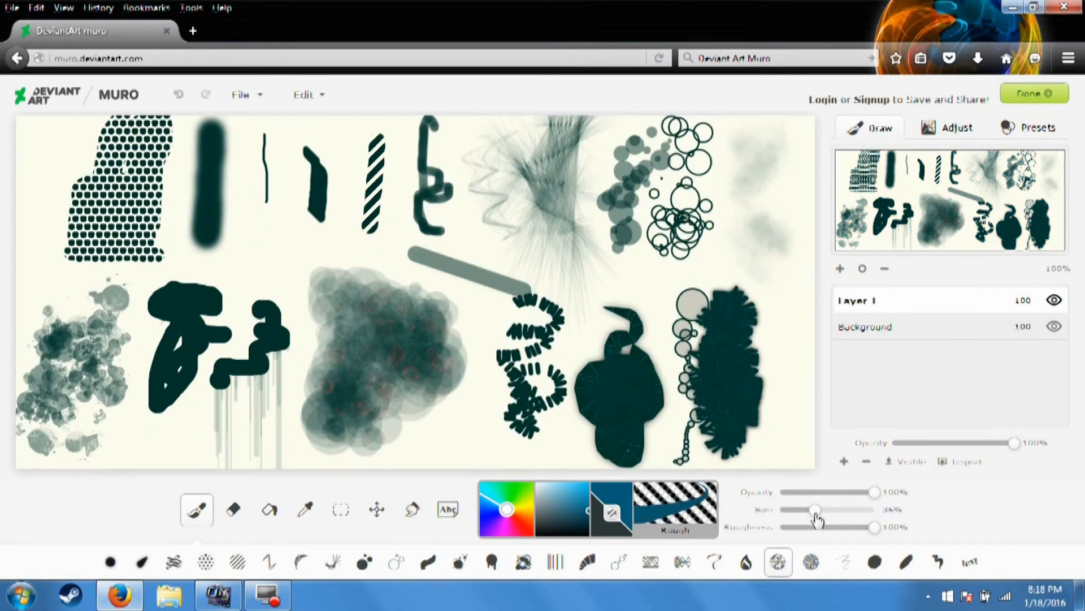
drag(814, 509, 845, 509)
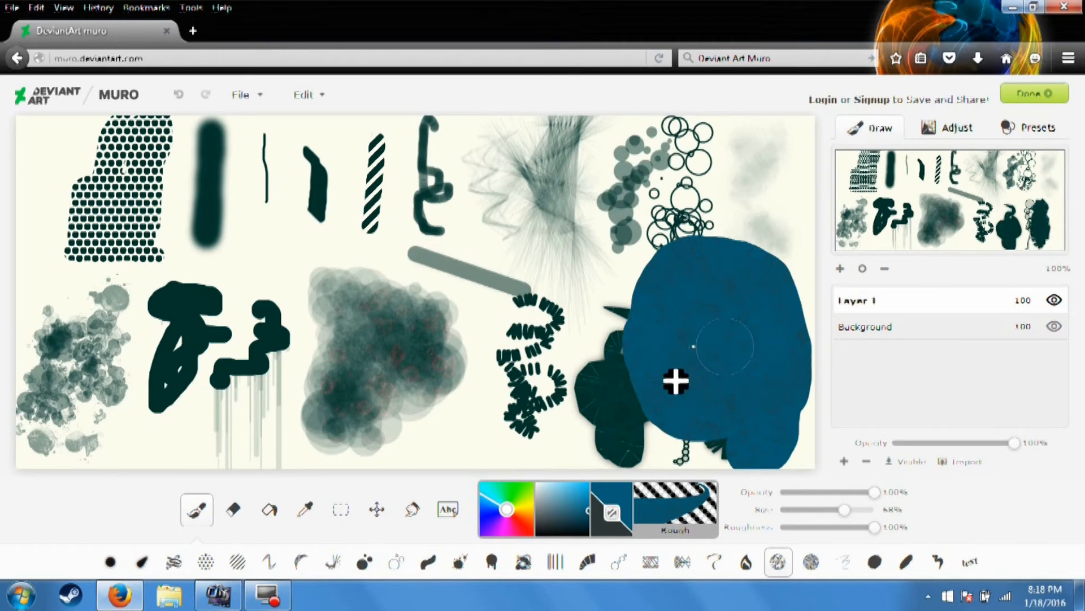
drag(675, 381, 228, 436)
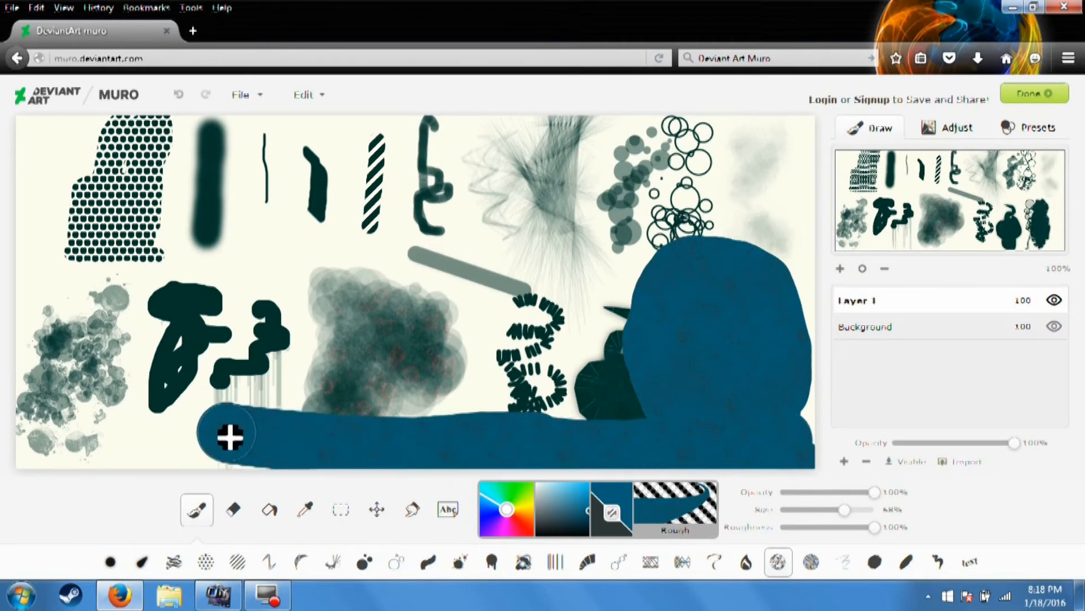
drag(228, 432, 28, 329)
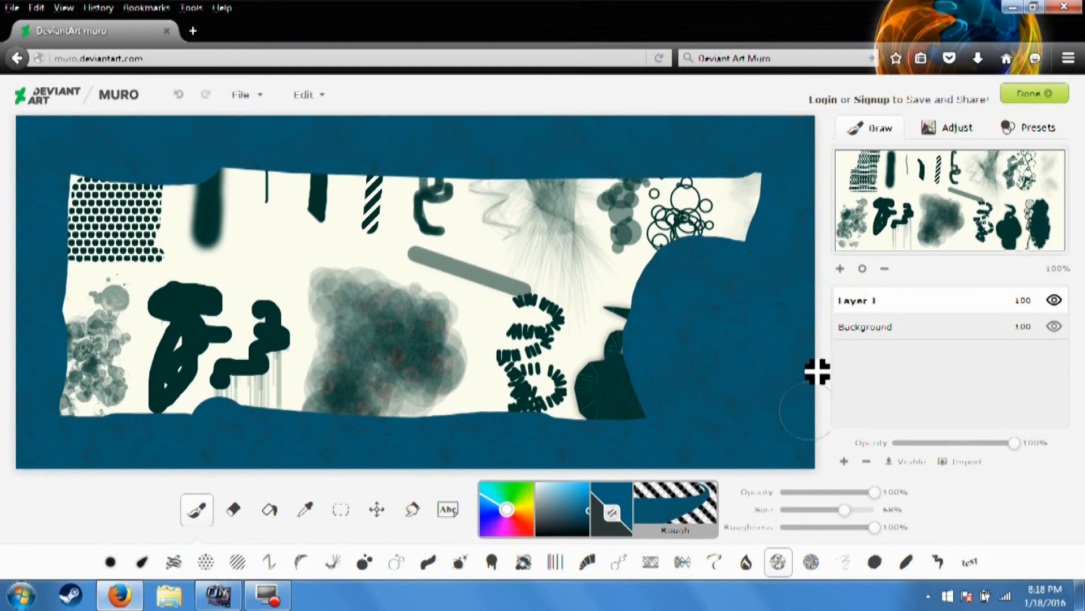
drag(817, 370, 643, 284)
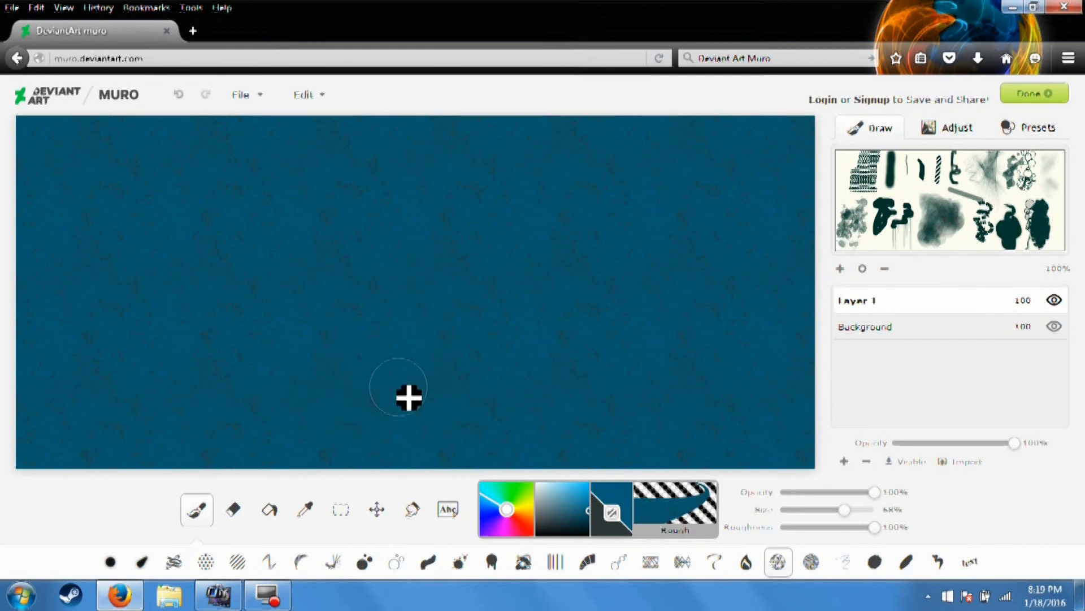
mouse_move(565, 289)
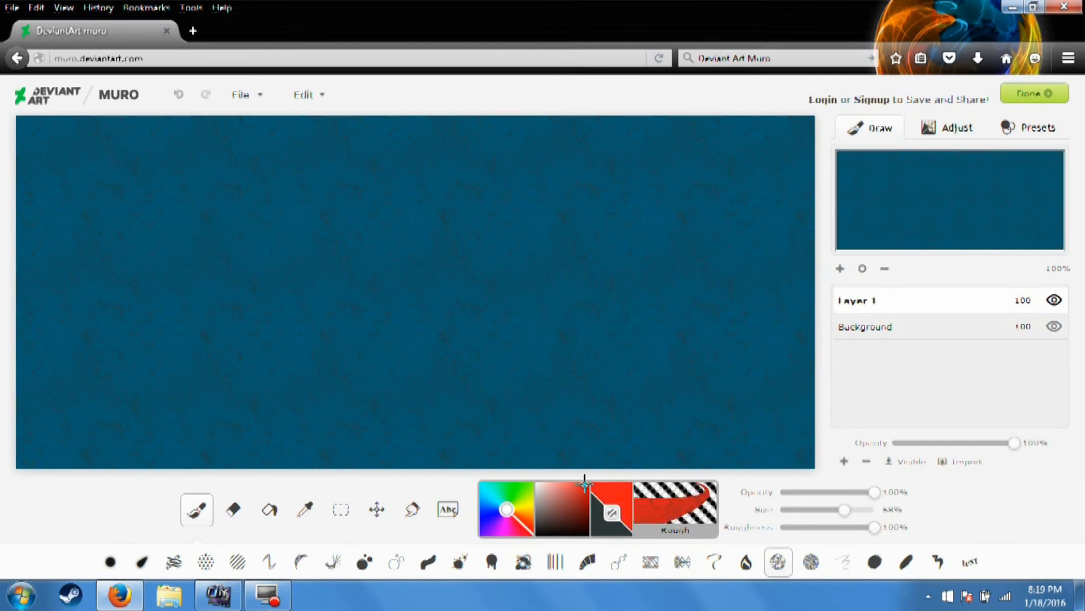
click(139, 204)
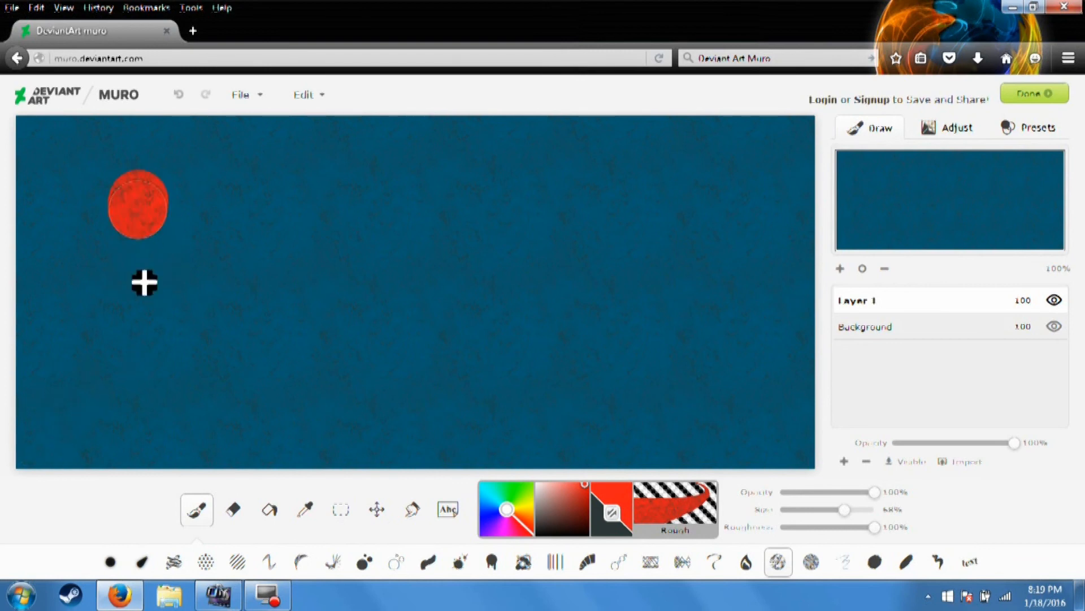